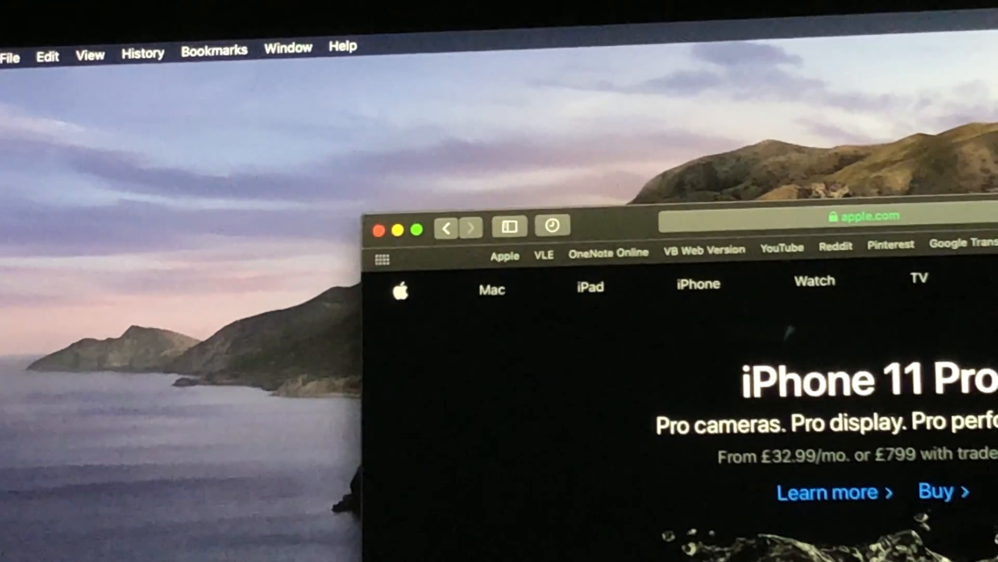
mouse_move(429, 242)
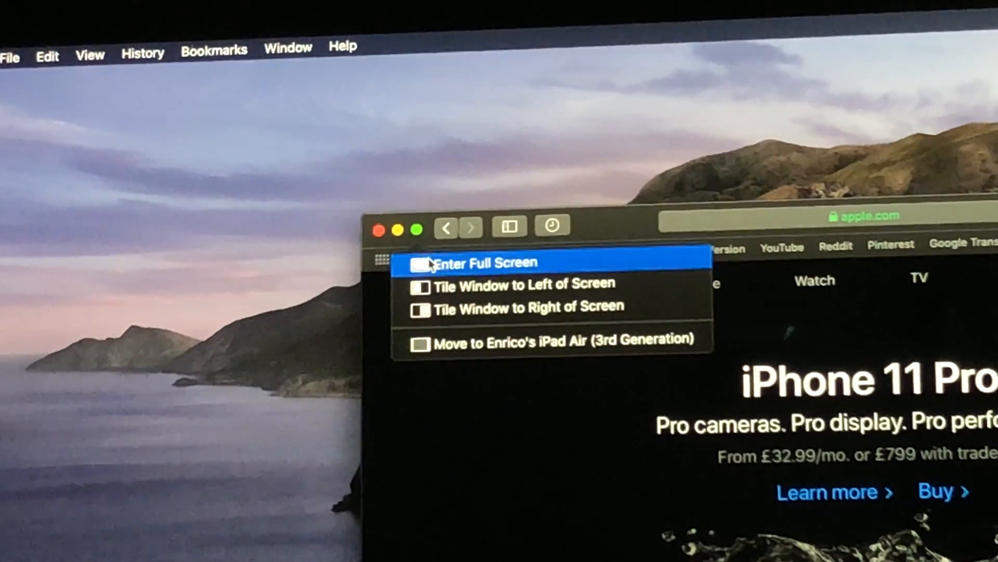
mouse_move(450, 346)
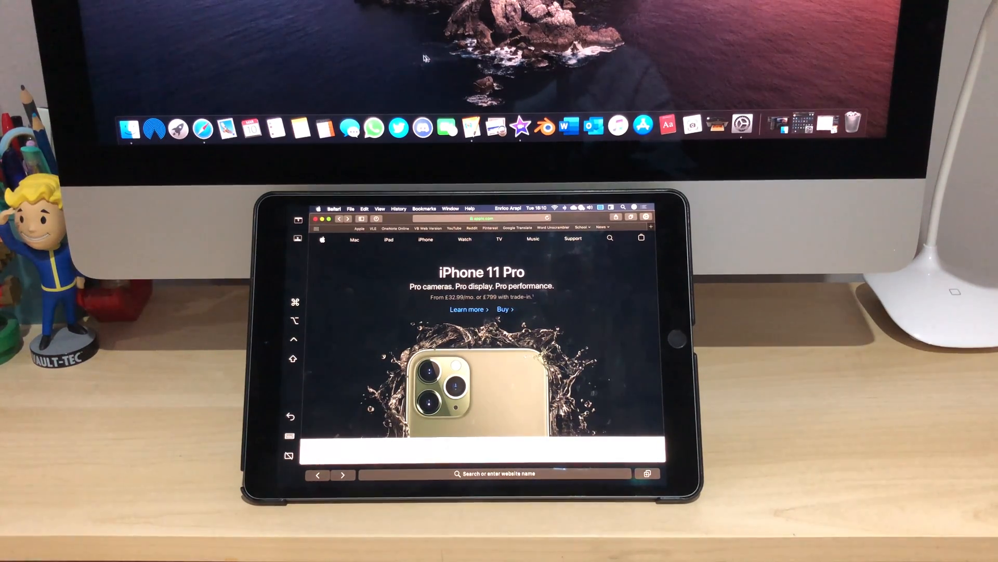
mouse_move(450, 88)
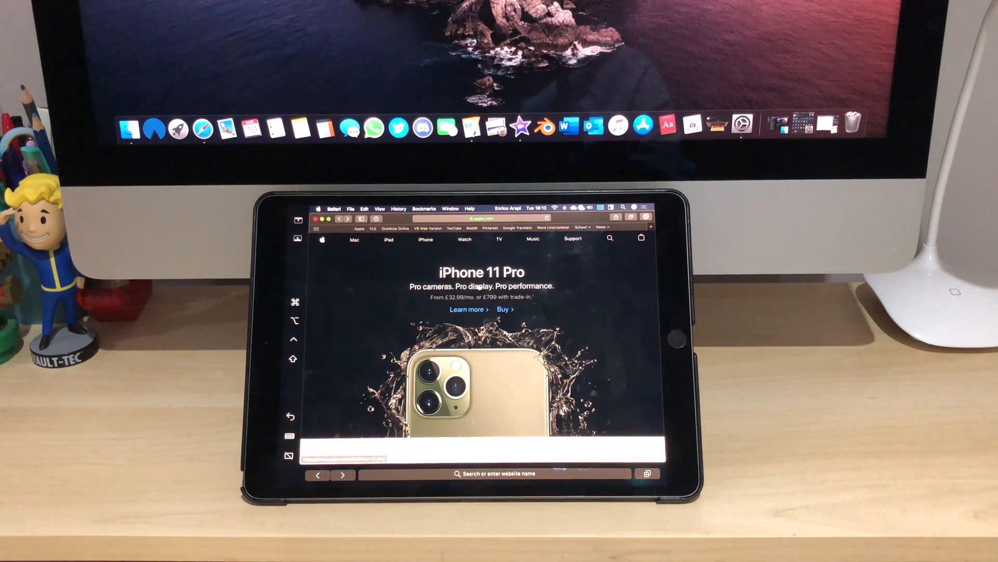
Read further down the apple.com iPhone 11 Pro page on the iPad screen
scroll(down, 3)
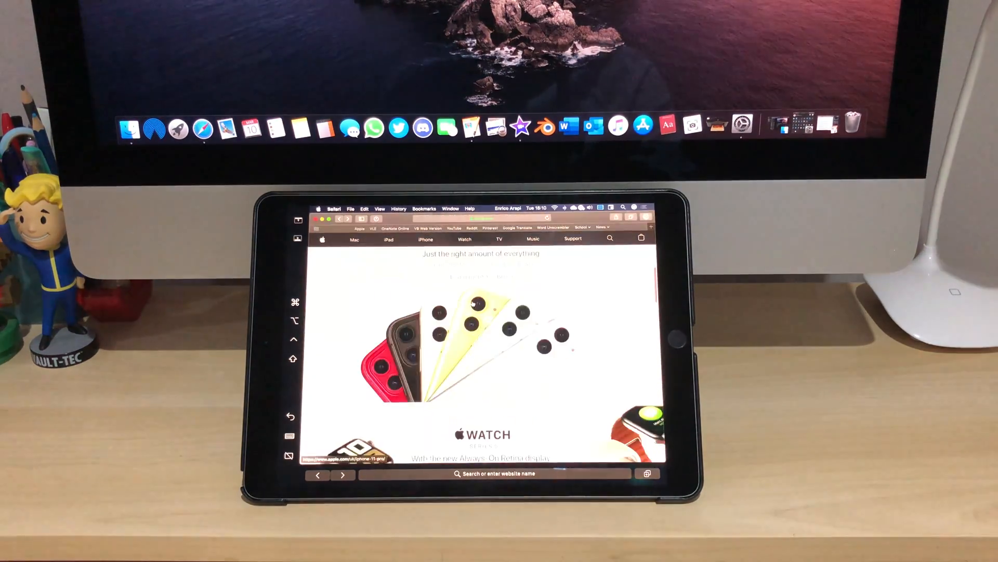
scroll(down, 3)
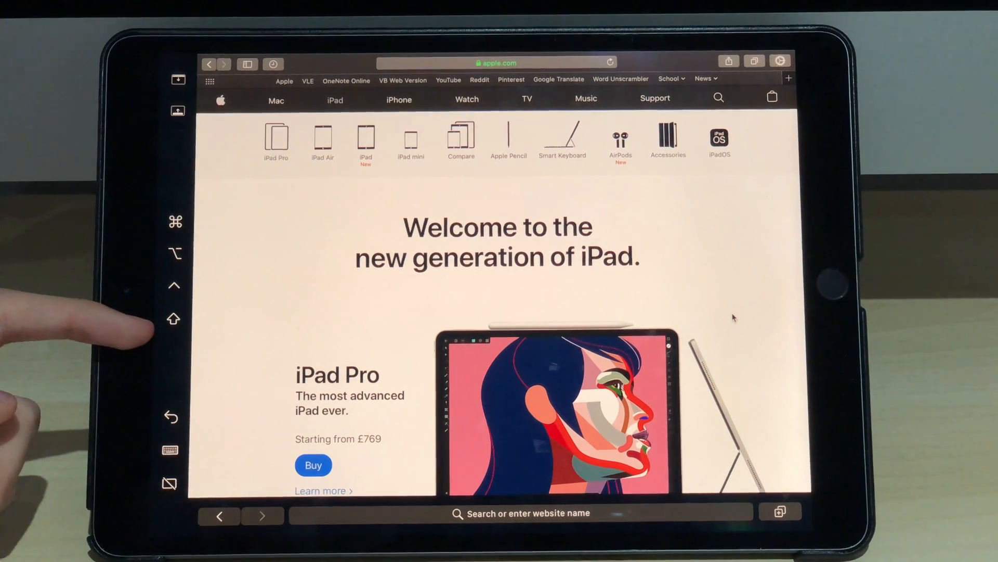
mouse_move(174, 222)
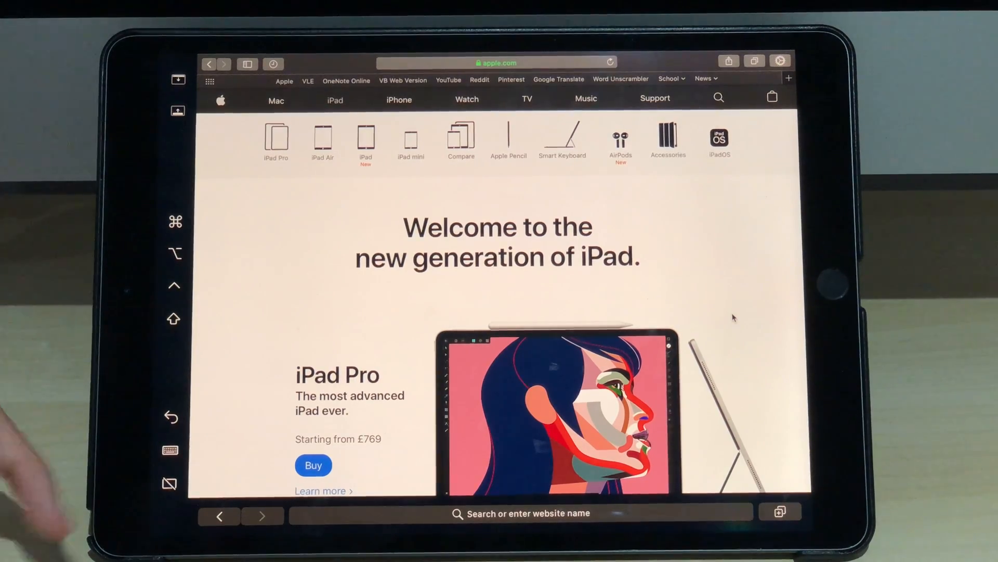
click(170, 449)
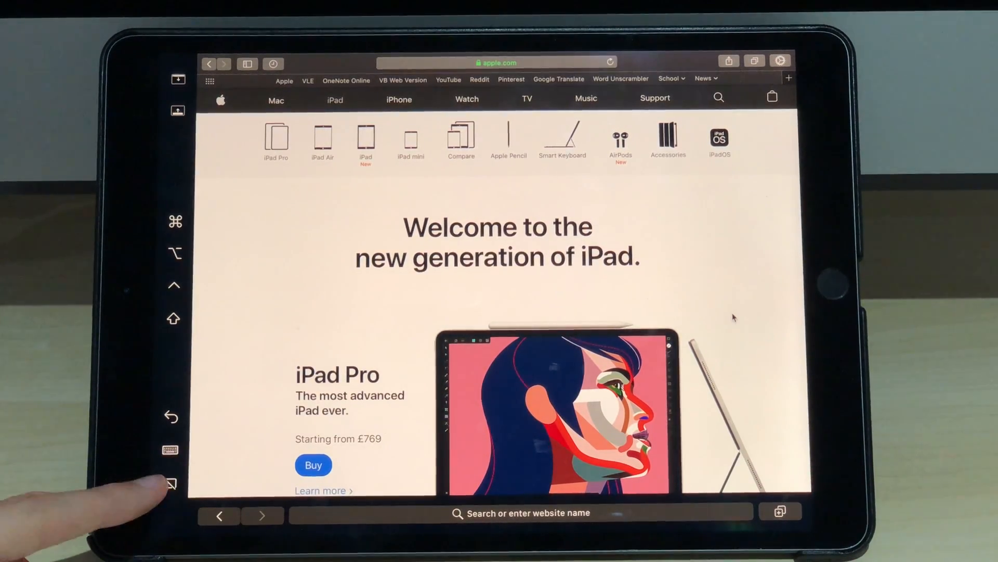
click(170, 484)
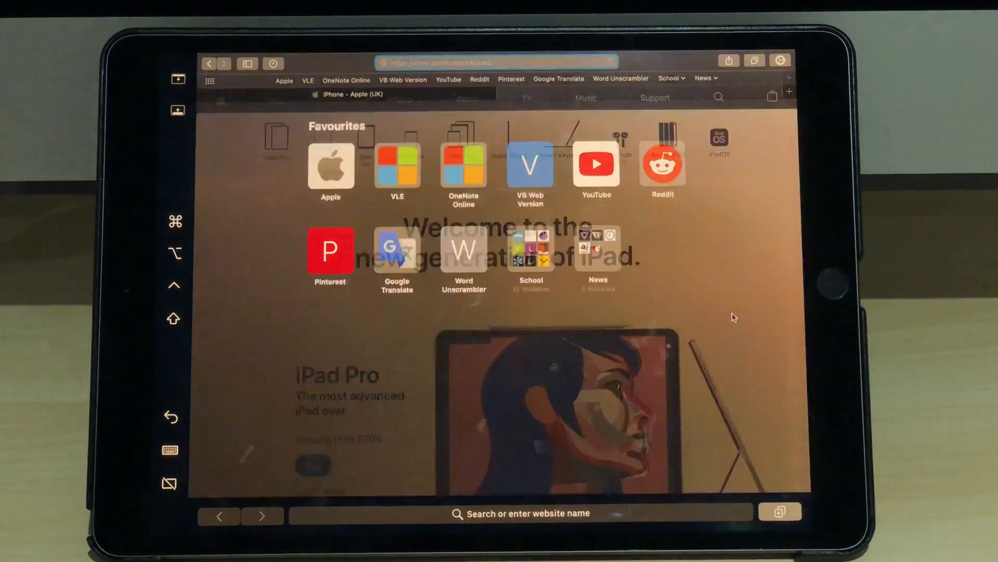
Add a YouTube tab from Favourites beside the iPad - Apple (UK) tab
click(790, 91)
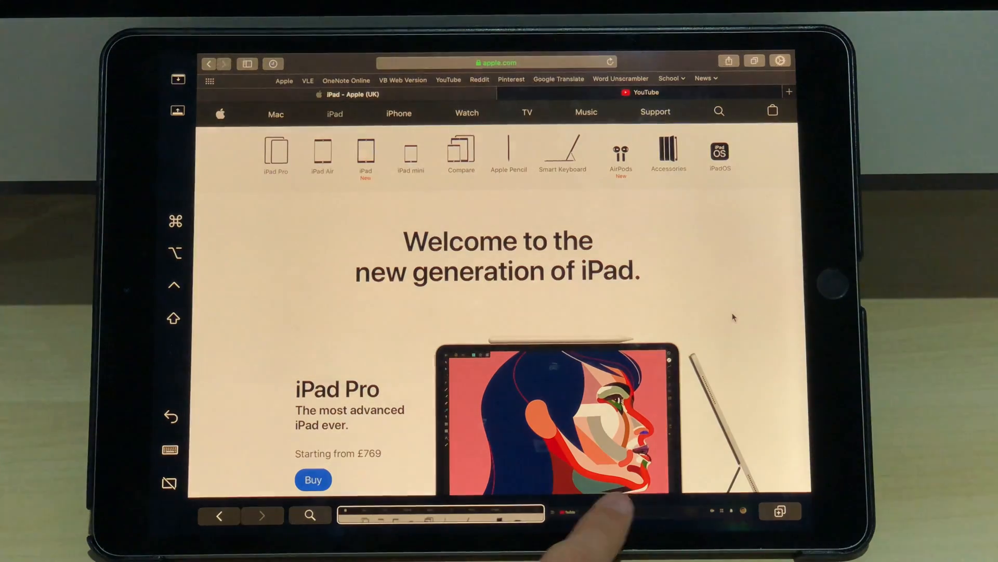
click(645, 92)
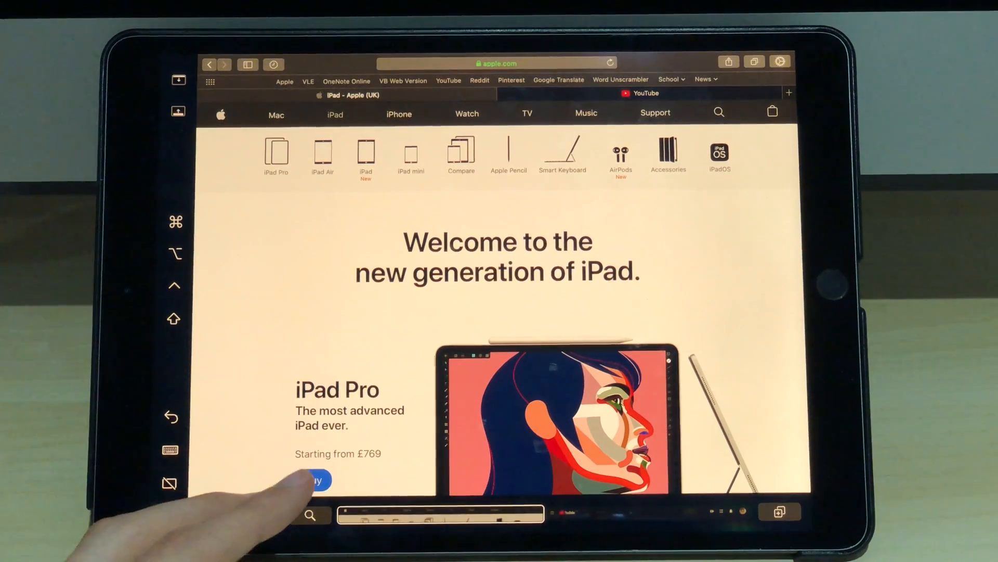
Show the tab overview, return to the Apple iPad tab, read down, and show the overview again
click(754, 62)
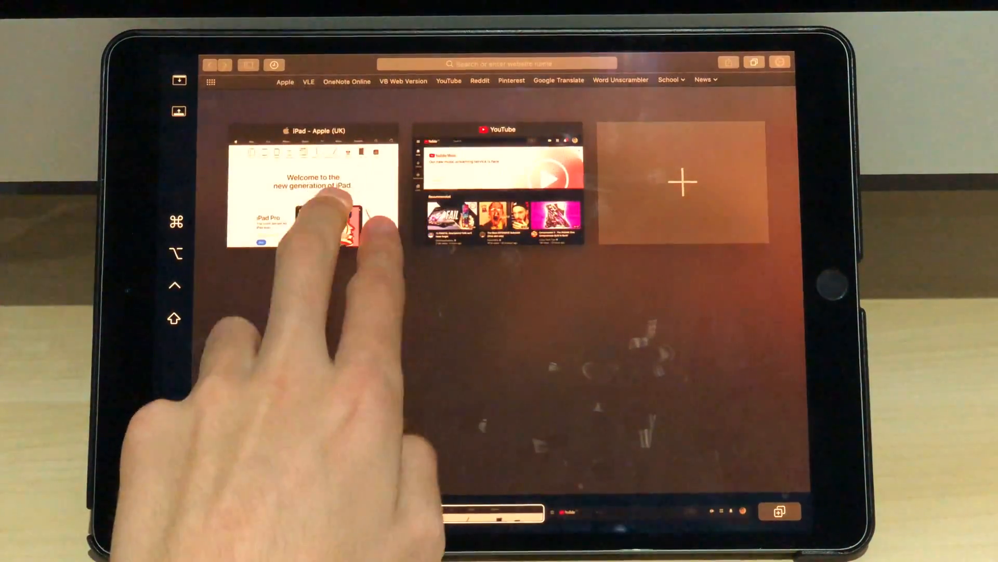
click(312, 191)
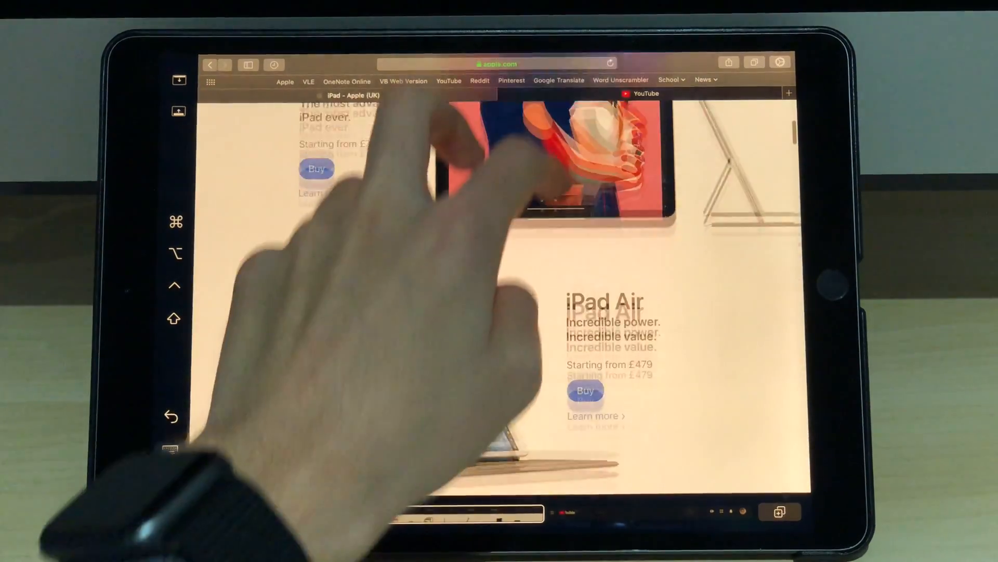
scroll(down, 3)
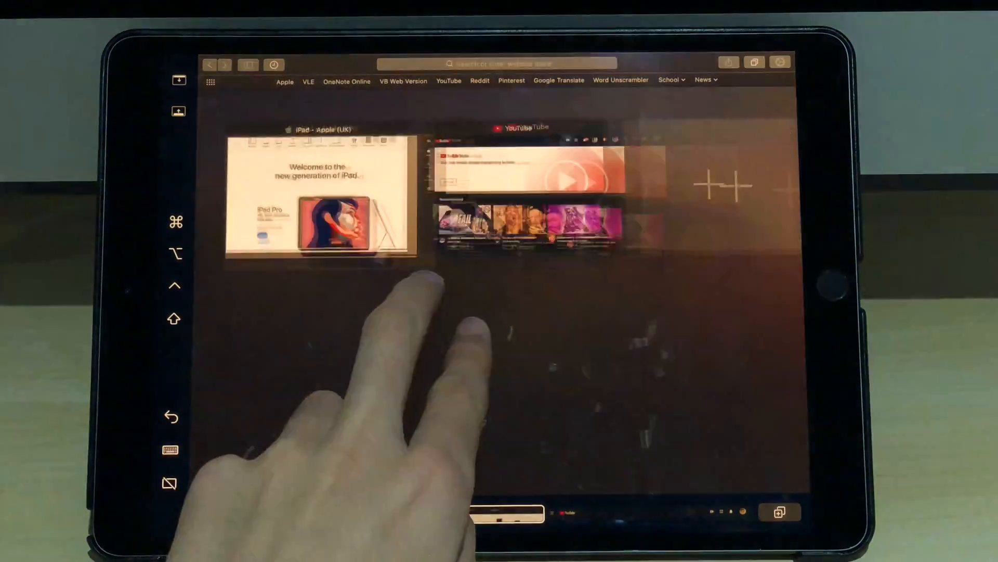
click(322, 191)
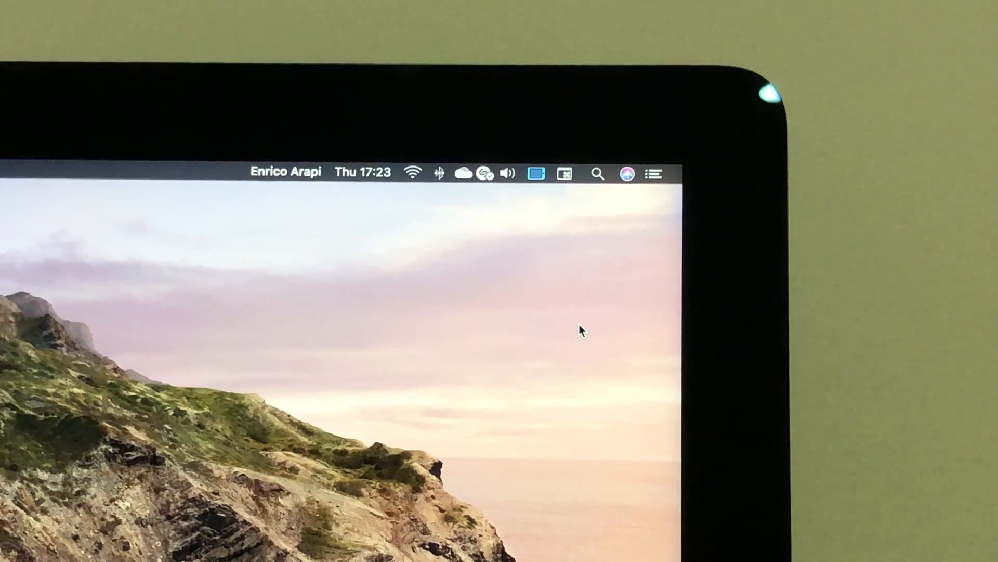
mouse_move(557, 216)
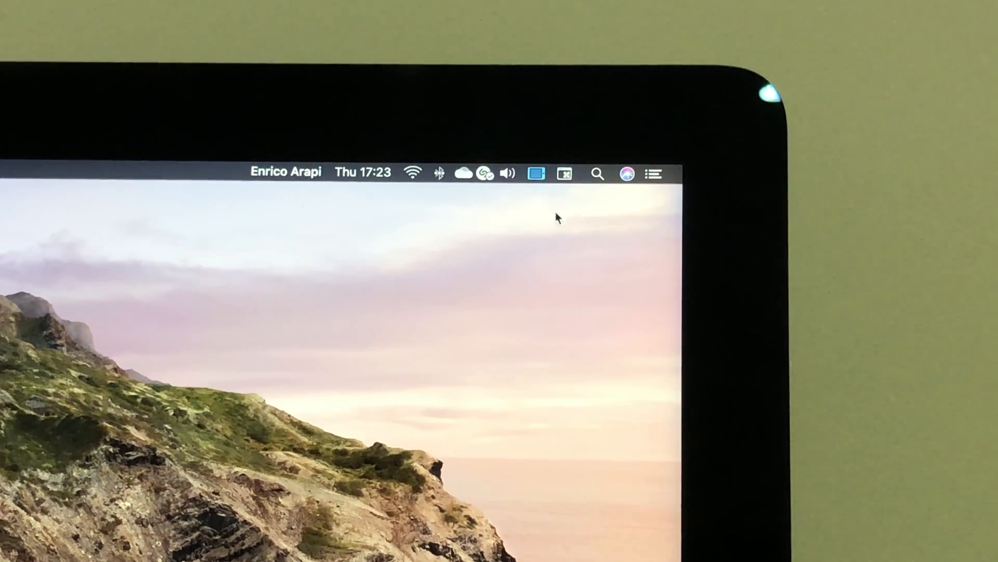
Choose Mirror Built-in Retina Display from the AirPlay menu, then reopen the menu
click(536, 174)
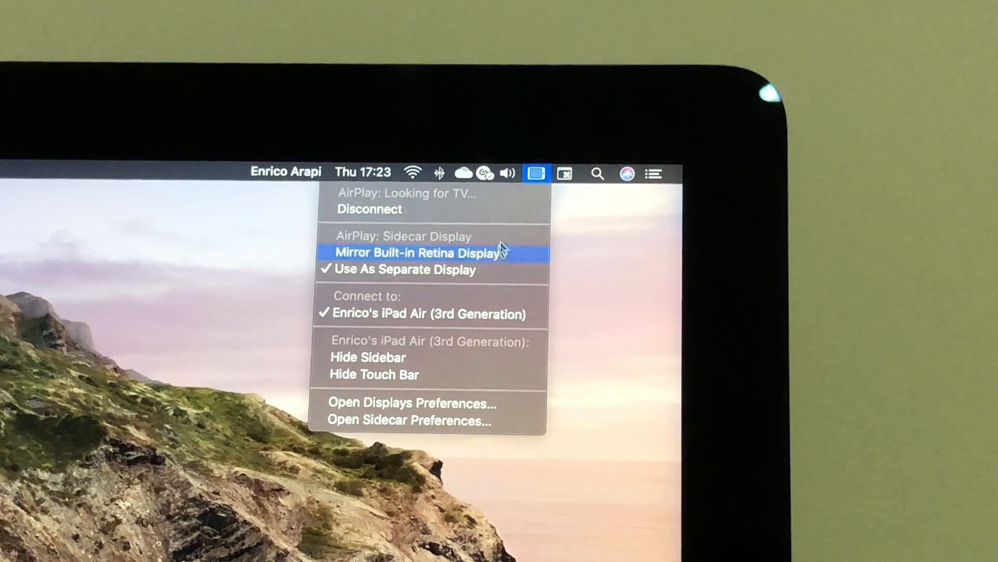
click(419, 253)
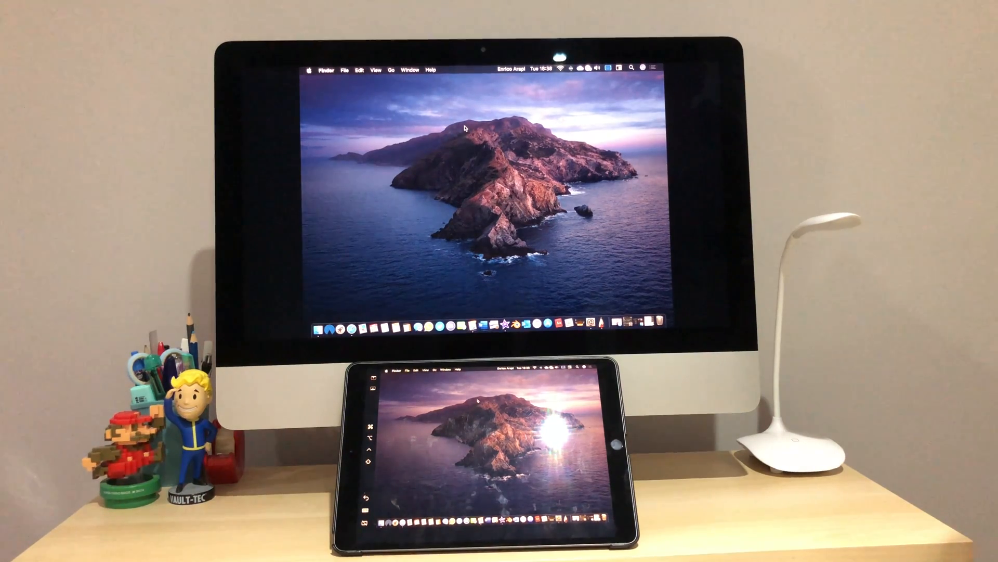
mouse_move(528, 114)
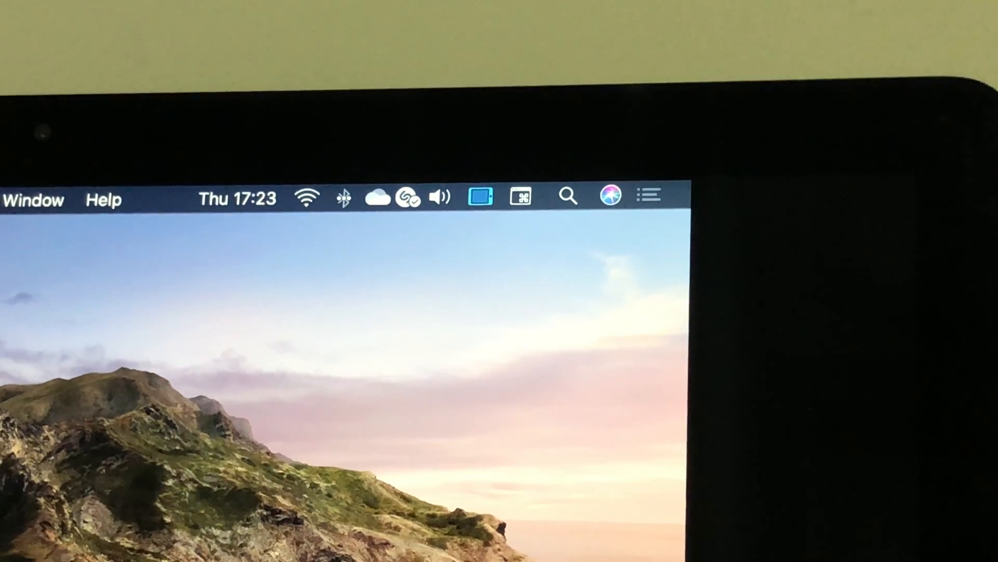
click(479, 196)
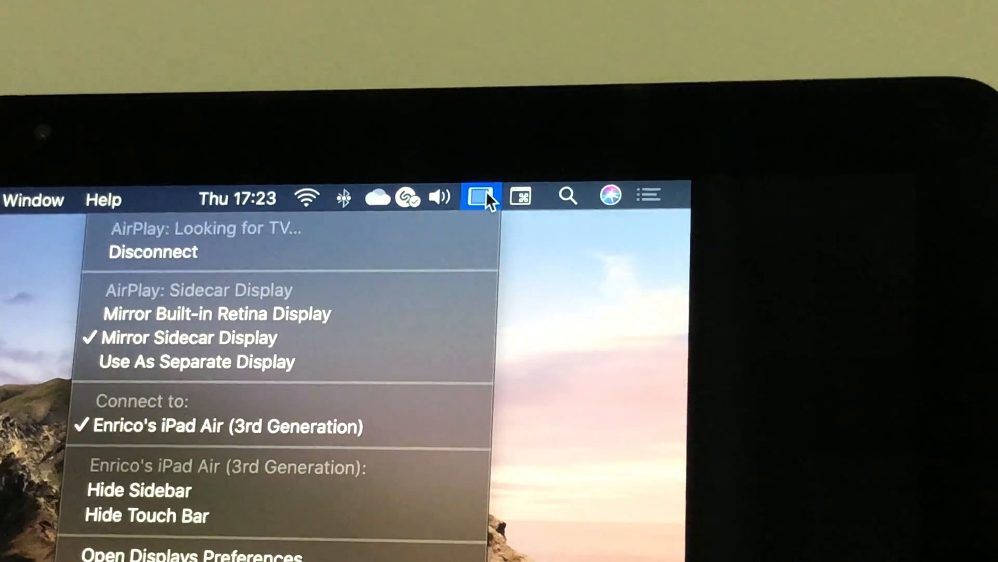
mouse_move(309, 317)
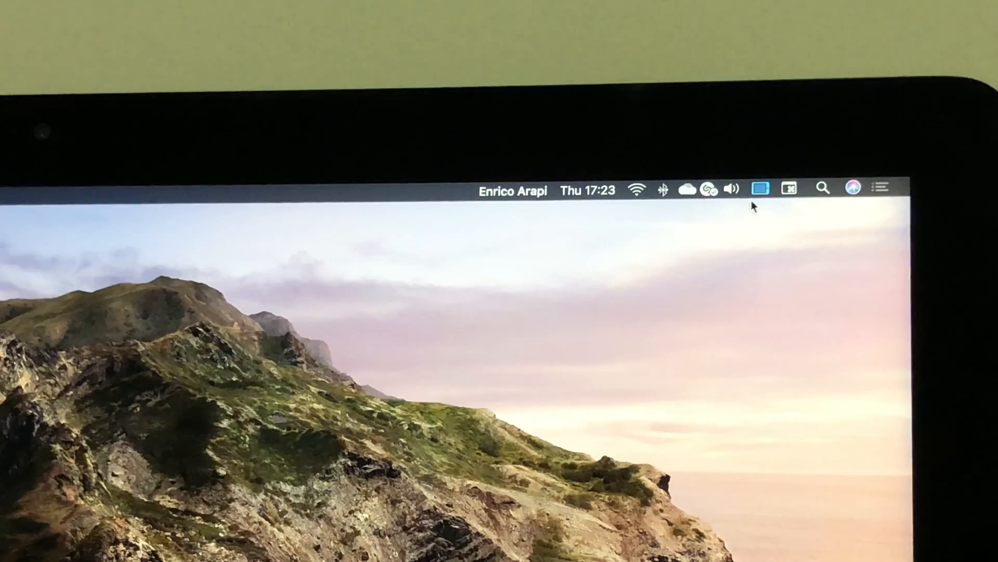
click(759, 187)
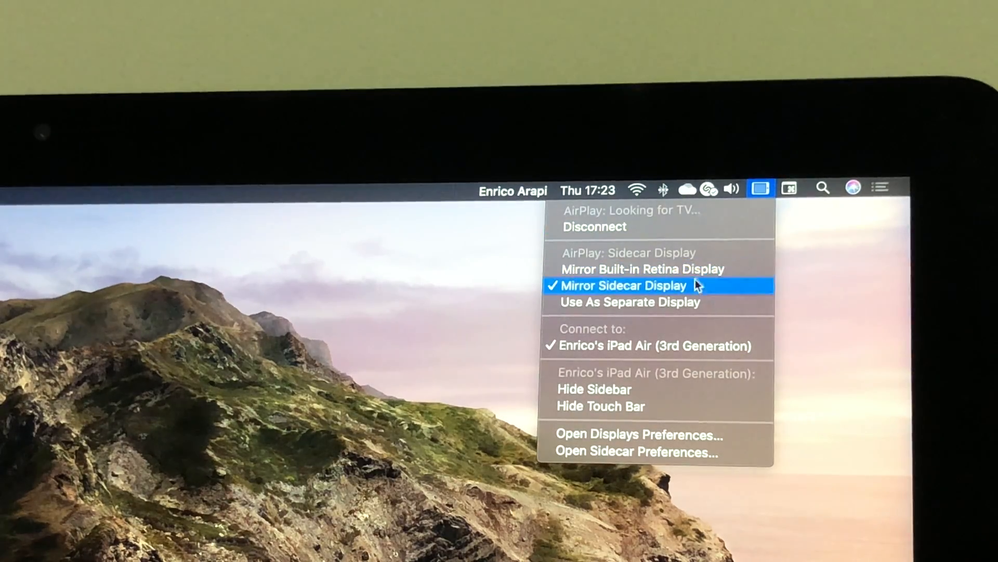